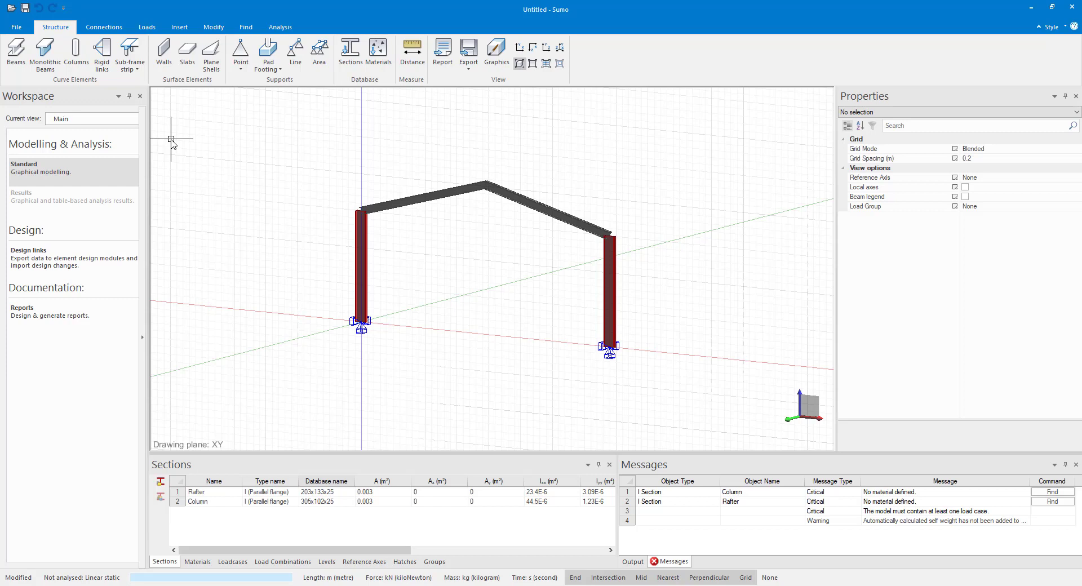
Start the Construction Lines tool from the Insert commands.
click(179, 27)
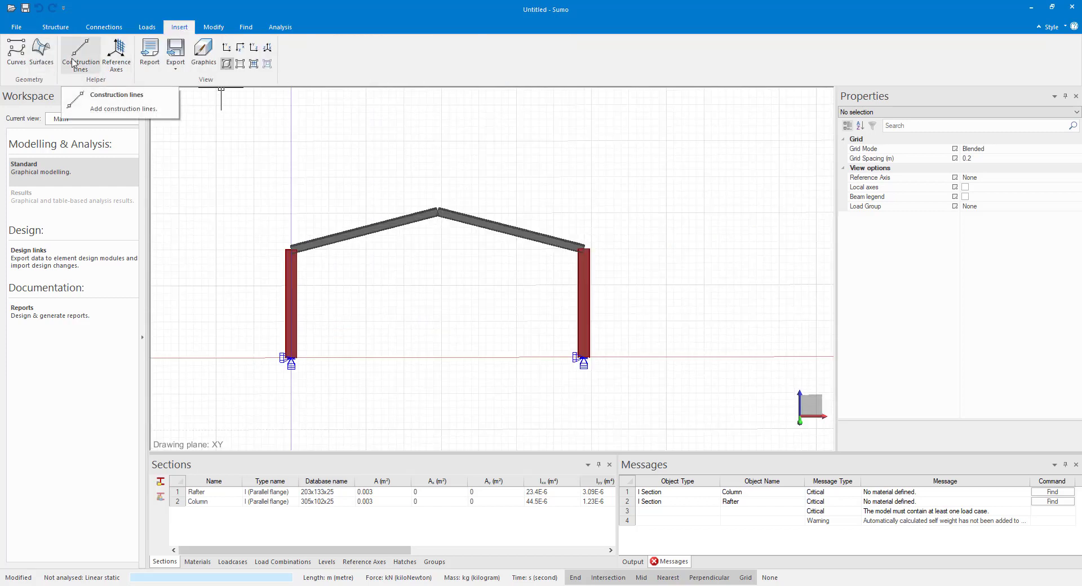
click(80, 56)
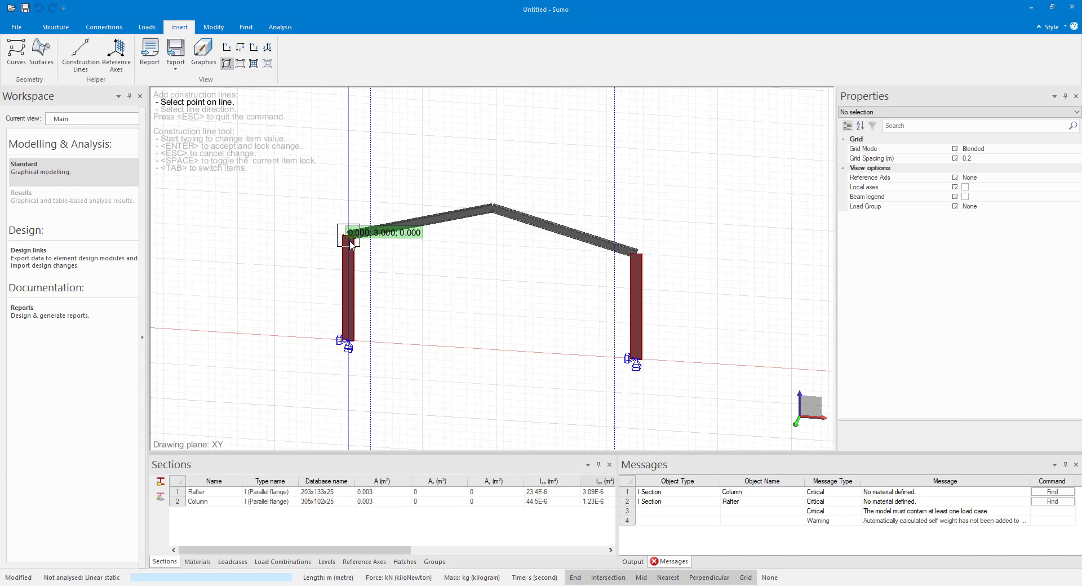
Place construction lines across the rafters near each eave and return to the Structure commands.
click(350, 232)
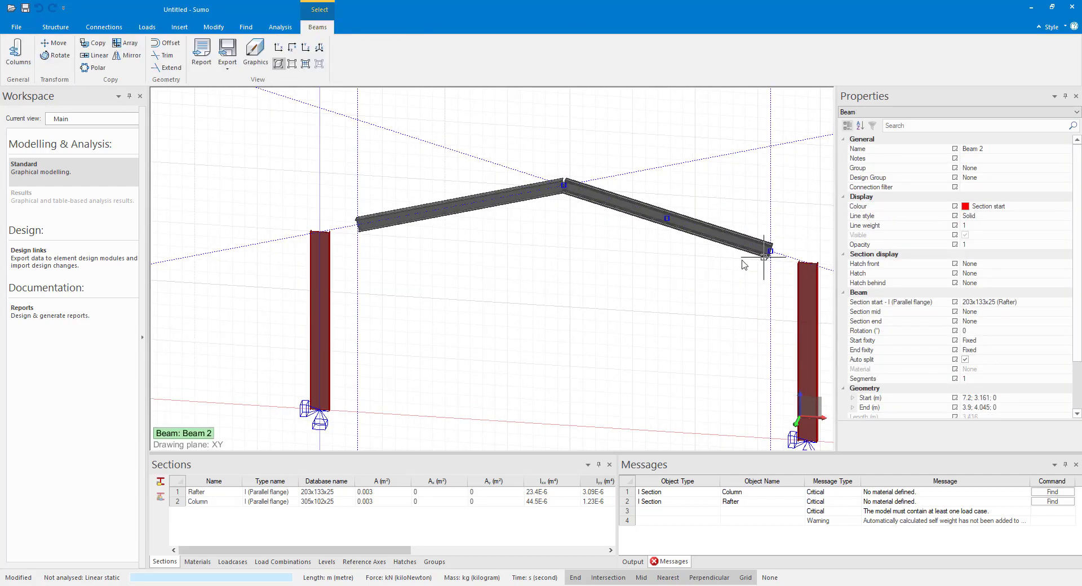
click(56, 27)
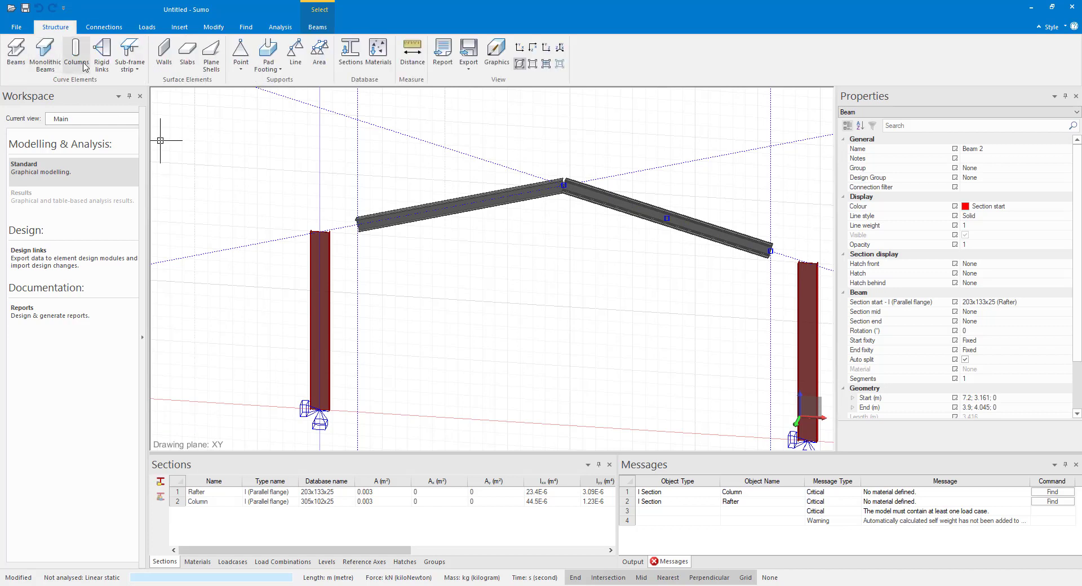
click(14, 52)
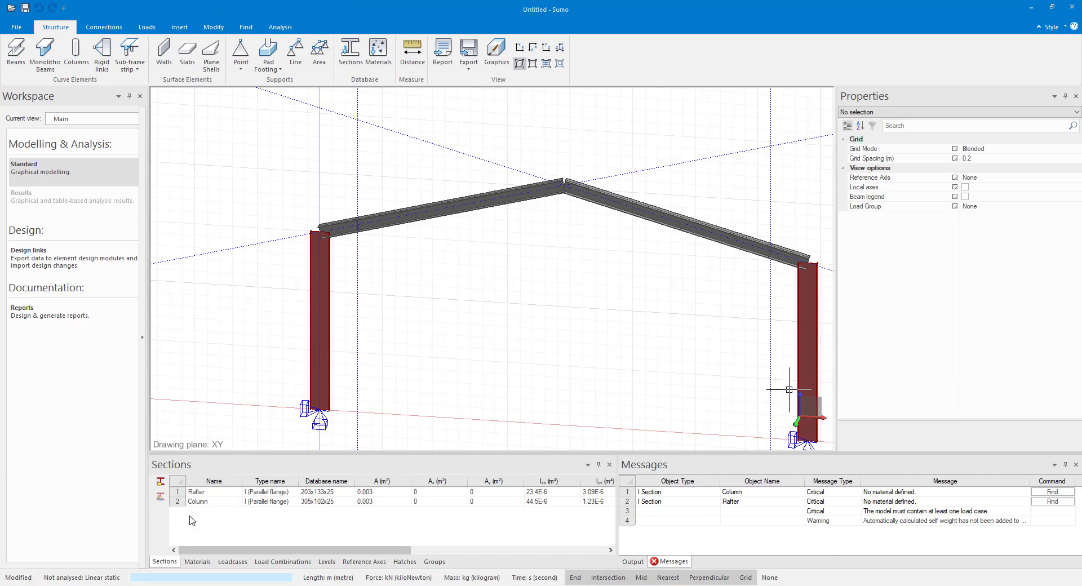
Import the 203x133x25 parallel-flange I profile as a third section, I Section 3.
click(160, 481)
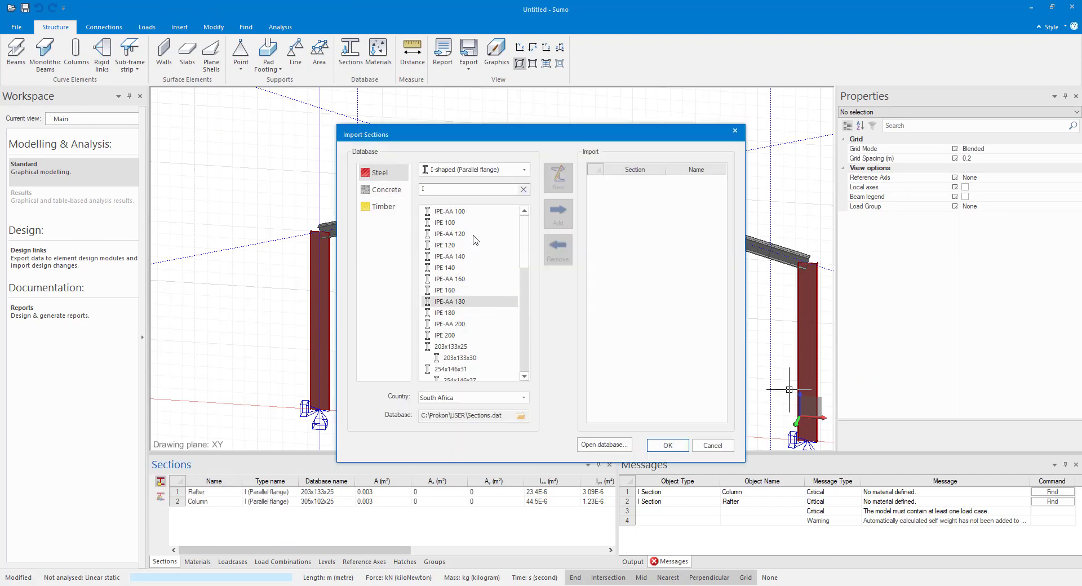
click(450, 346)
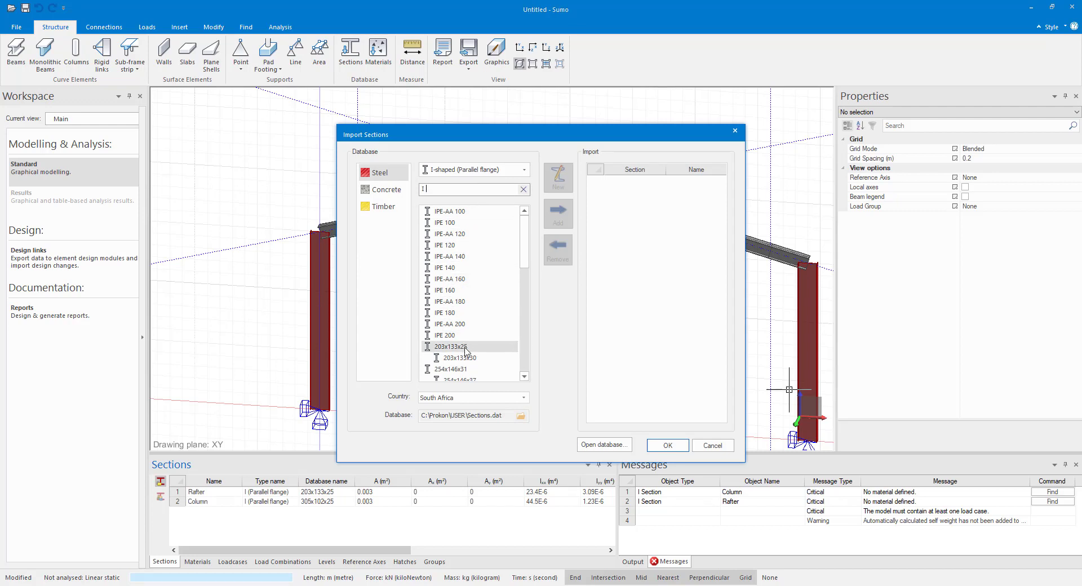
click(558, 214)
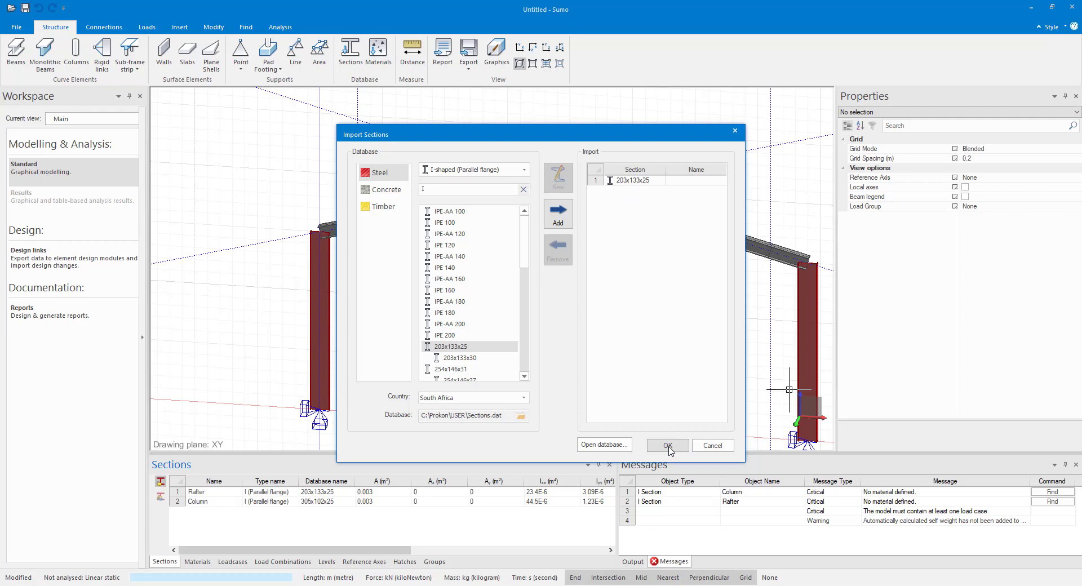
click(666, 445)
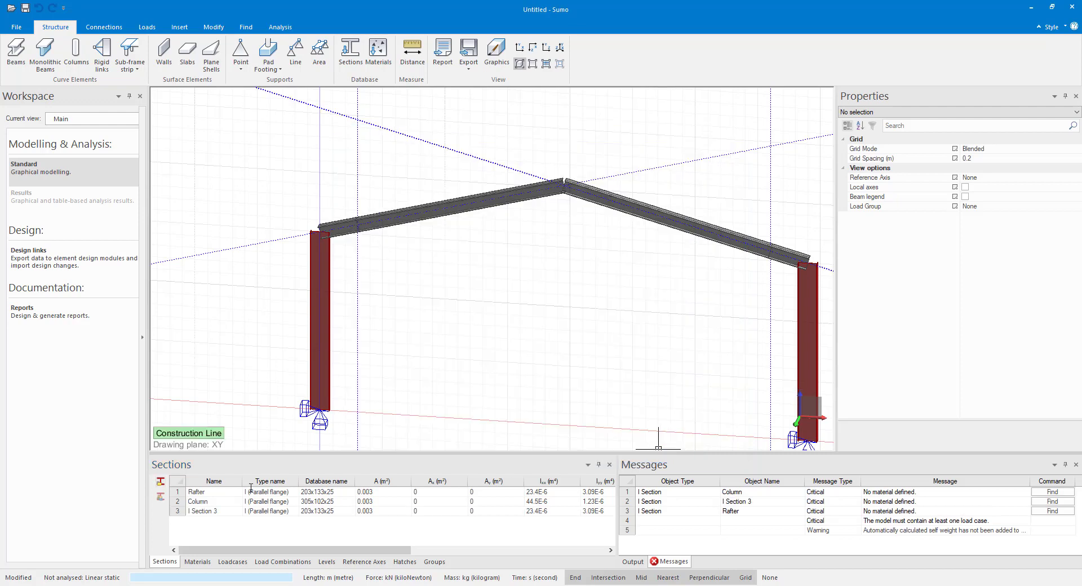
Rename section 3 to Rafter Haunch and enter a 0.2 m haunch depth.
double_click(210, 510)
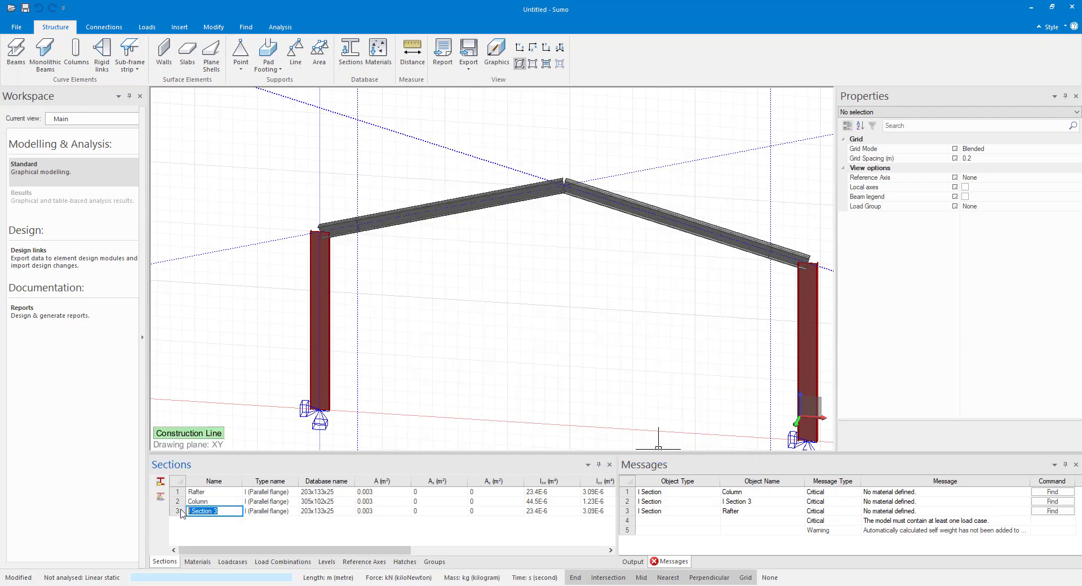
text(Rafter H)
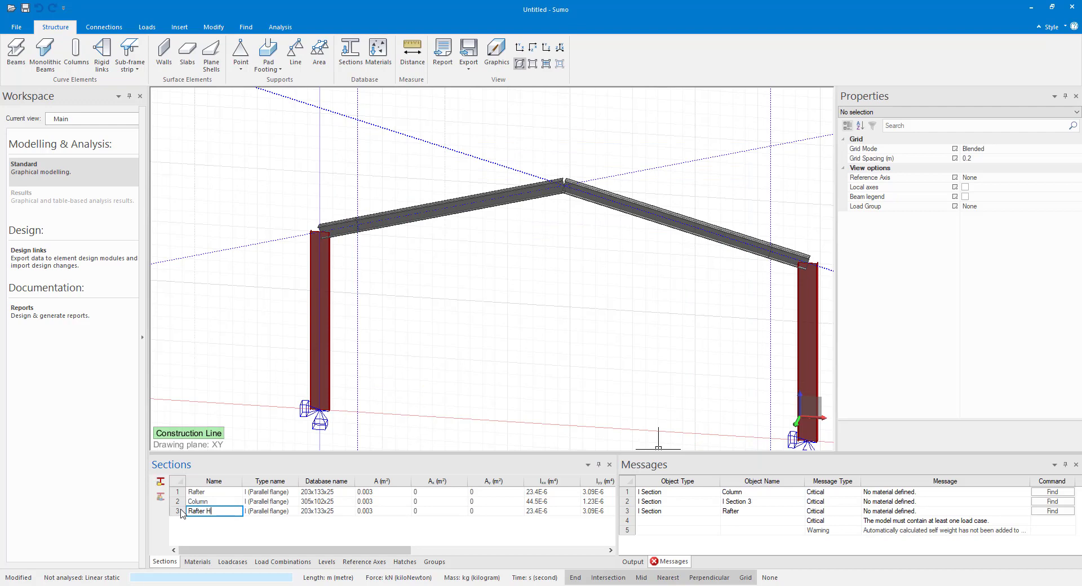
text(aunch)
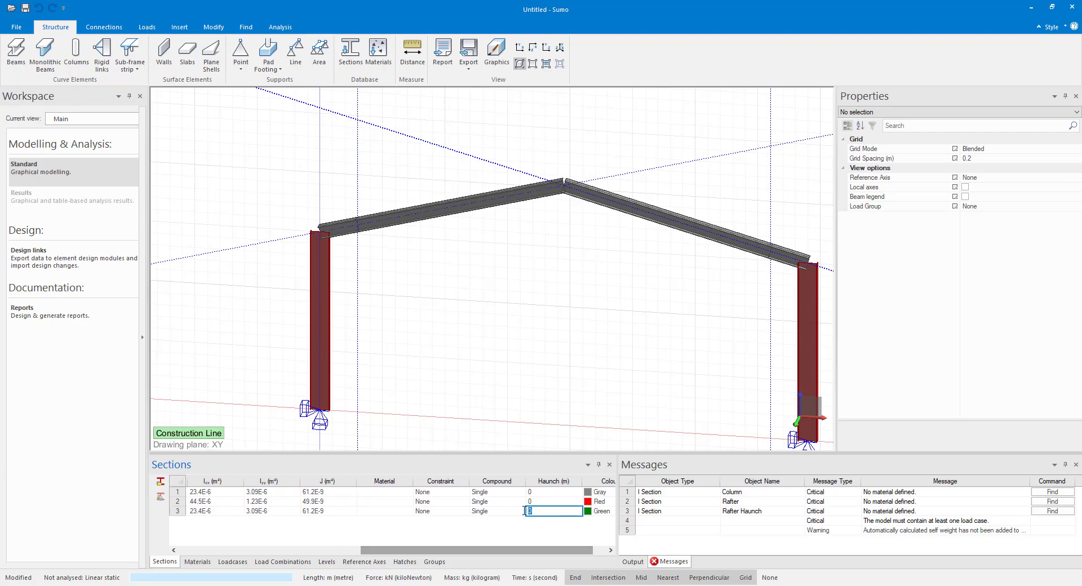
text(0.2)
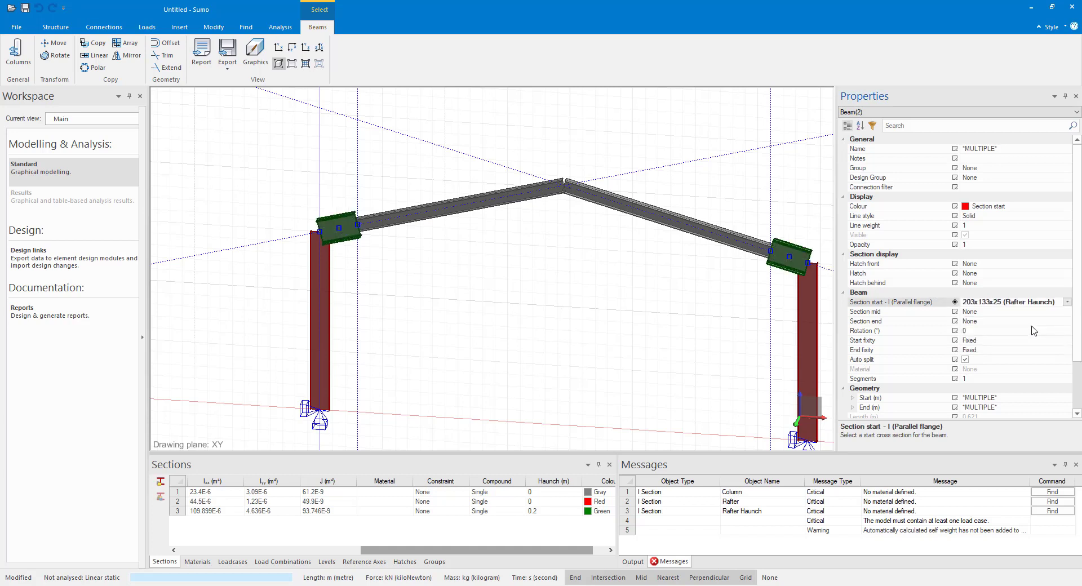
mouse_move(988, 323)
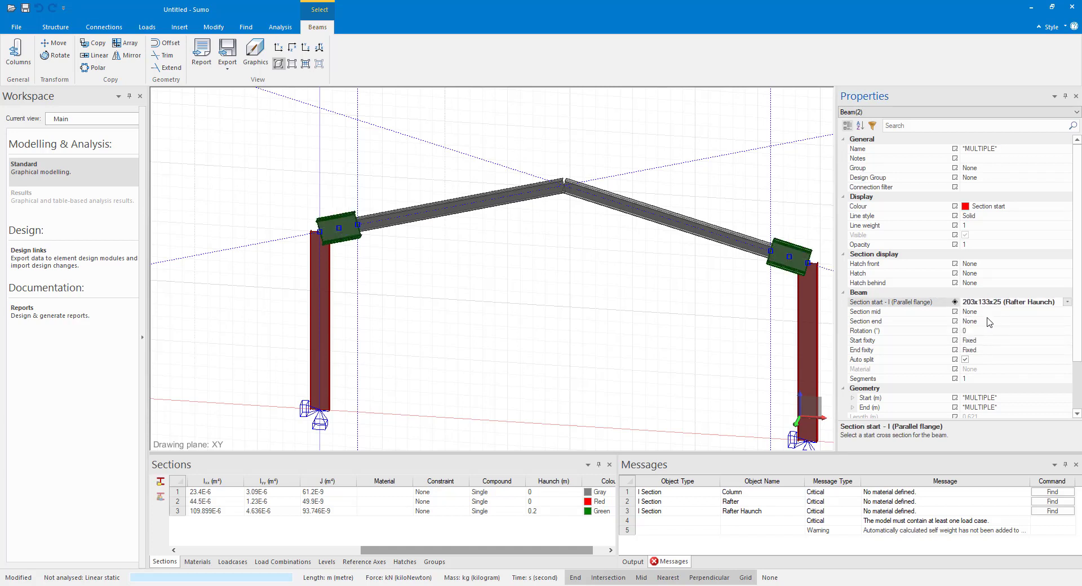
Set both eave rafter pieces to start with Rafter Haunch and end with Rafter.
click(1069, 302)
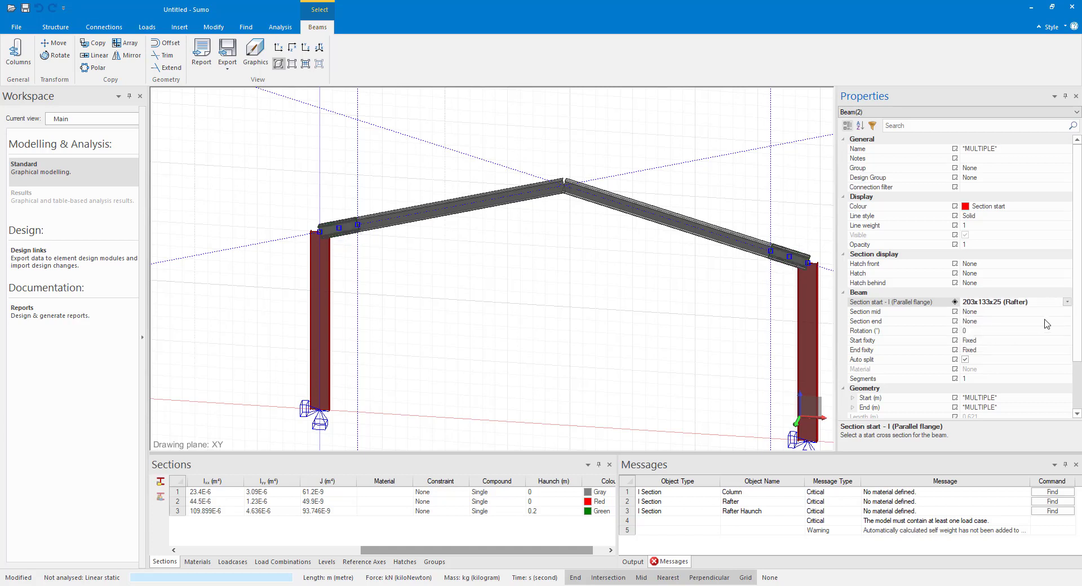
click(1067, 321)
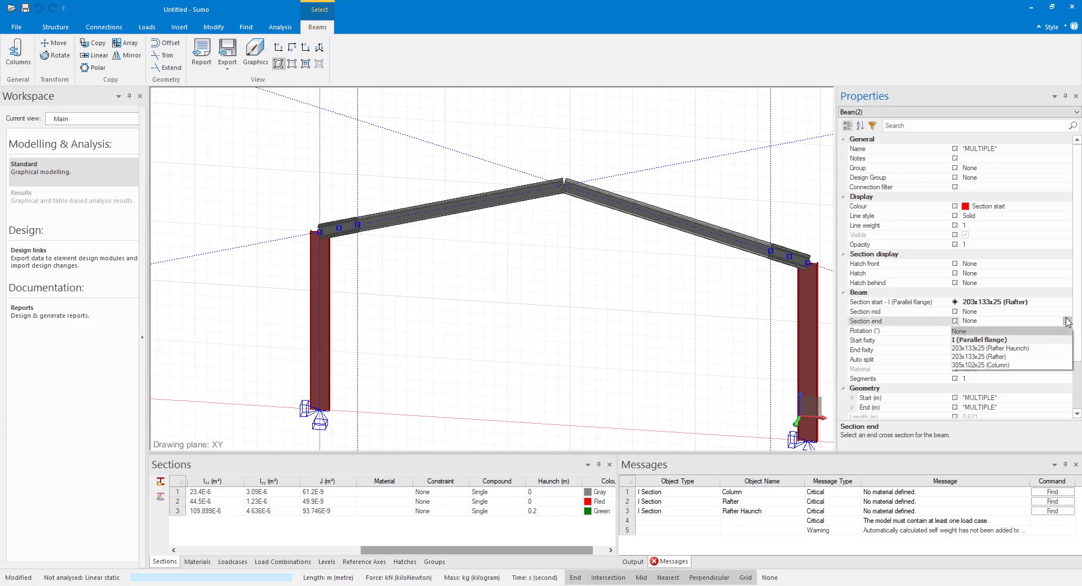
click(991, 348)
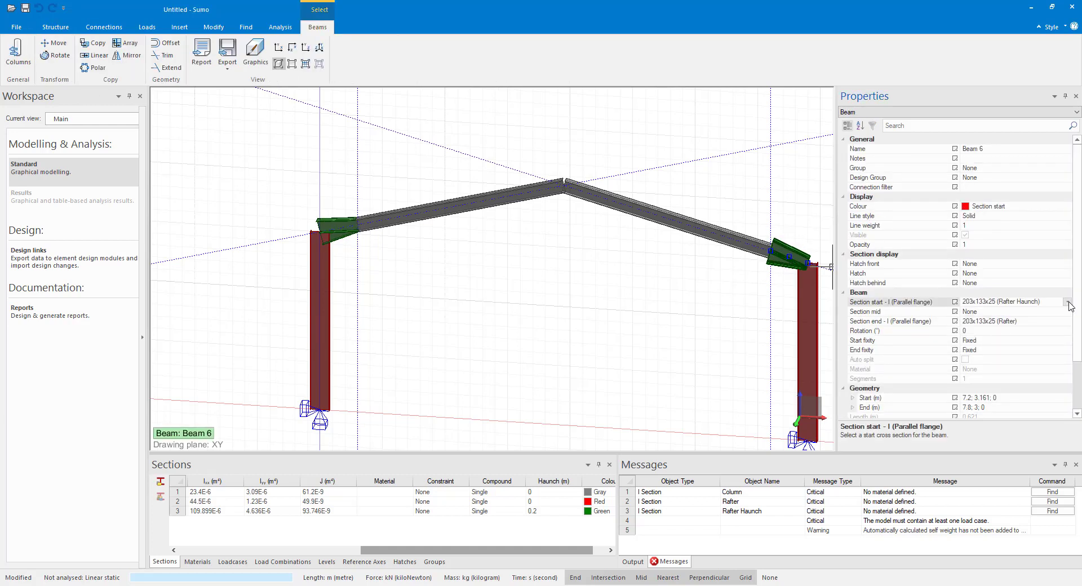
Set Beam 6 to start with Rafter and end with Rafter Haunch, reversing the right haunch.
click(1068, 302)
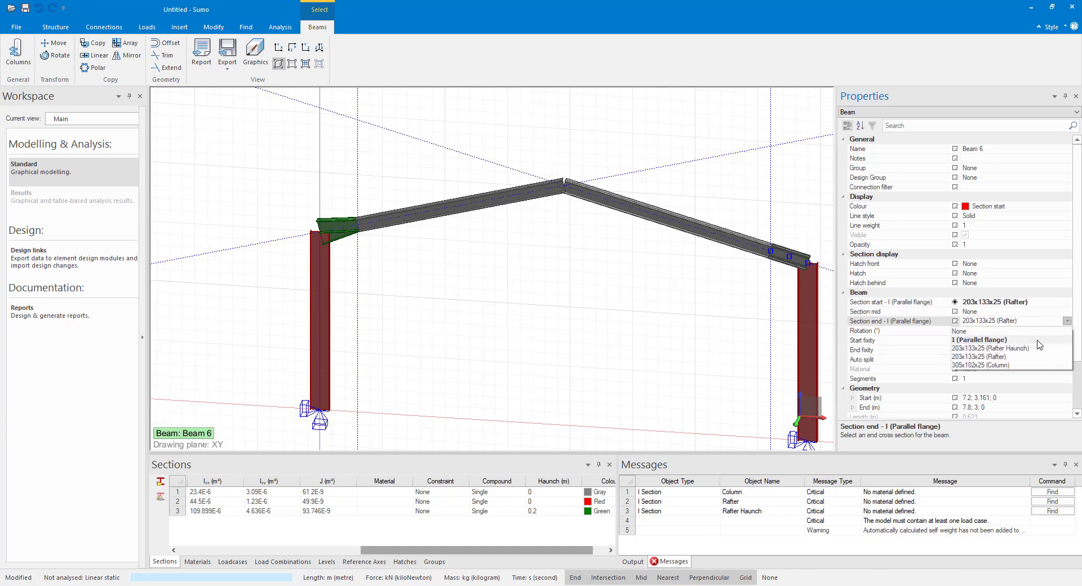
click(987, 348)
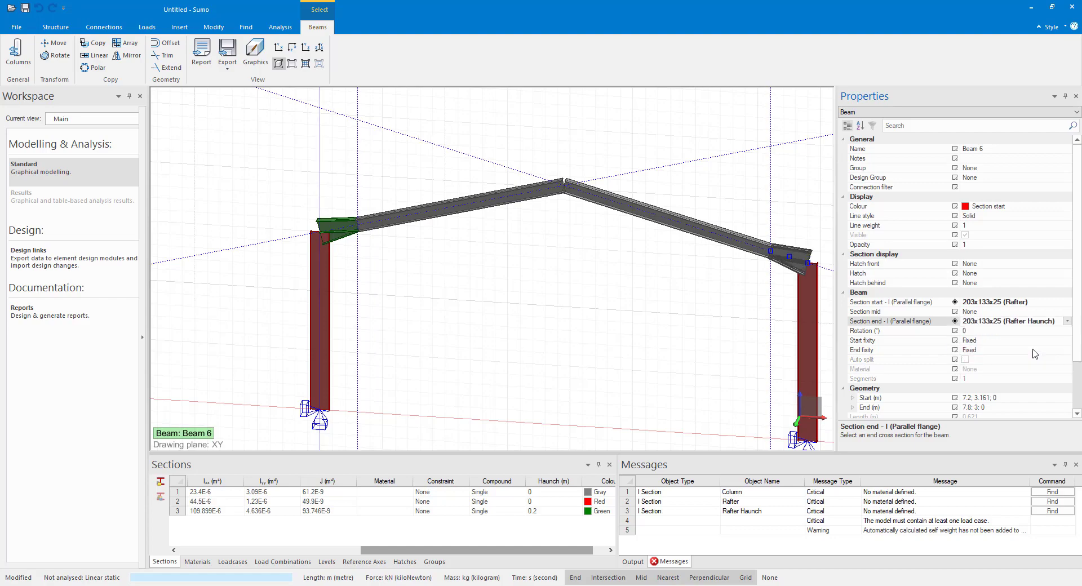